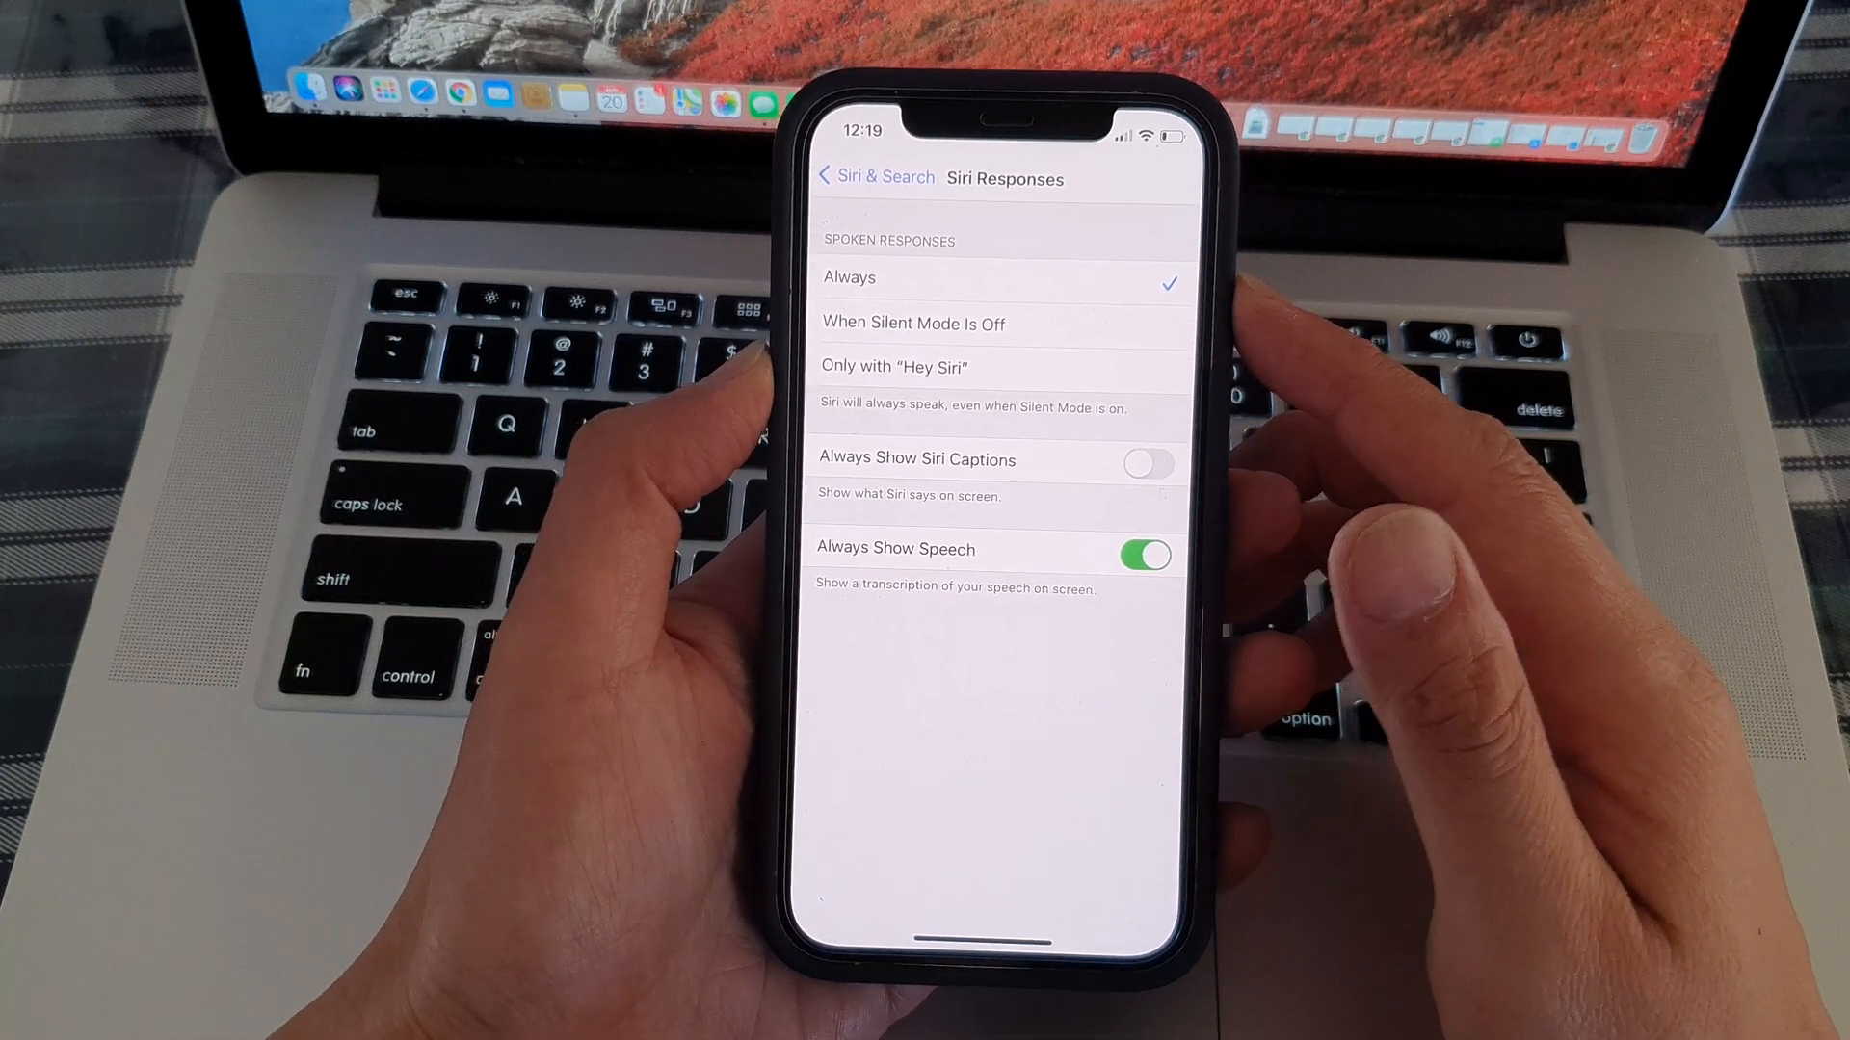
- Go back from Siri Responses toward the main Settings list
{"action": "left_click", "coordinate": [875, 177]}
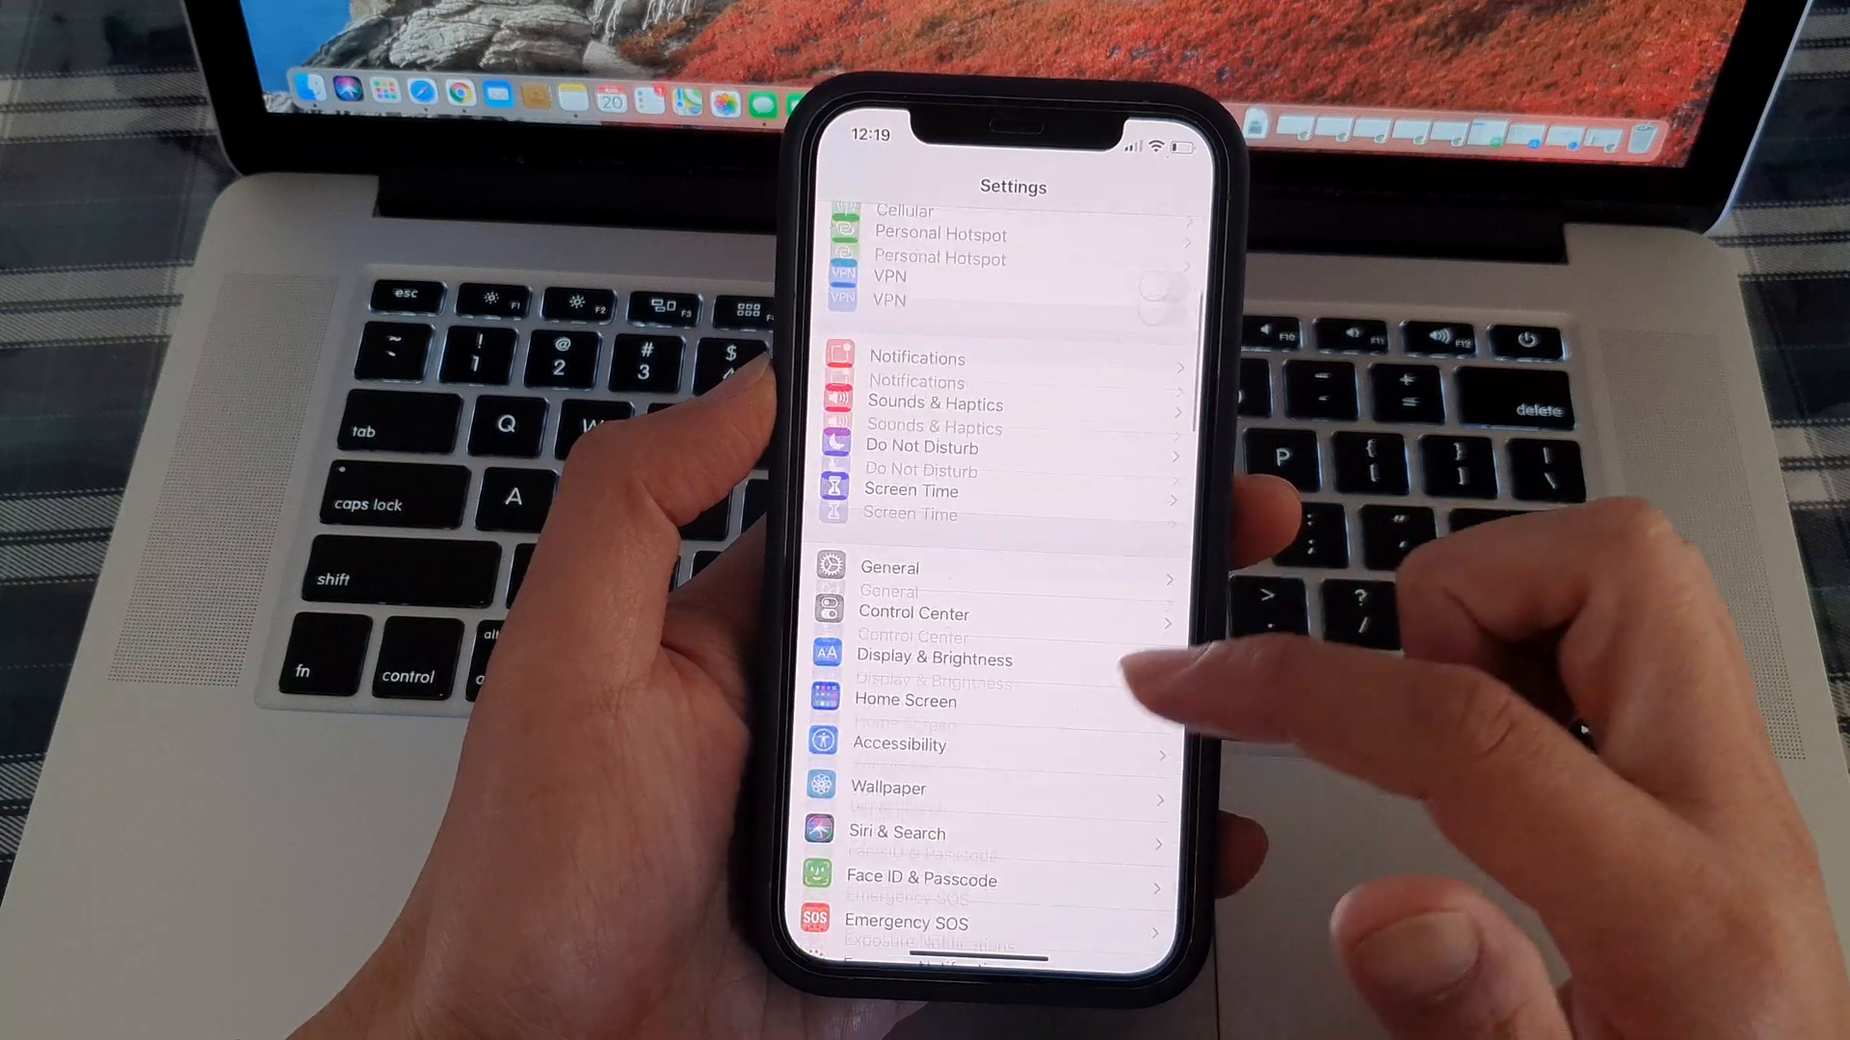
- Reopen Siri & Search to reach the Siri Responses options
{"action": "scroll", "scroll_direction": "up", "scroll_amount": 3}
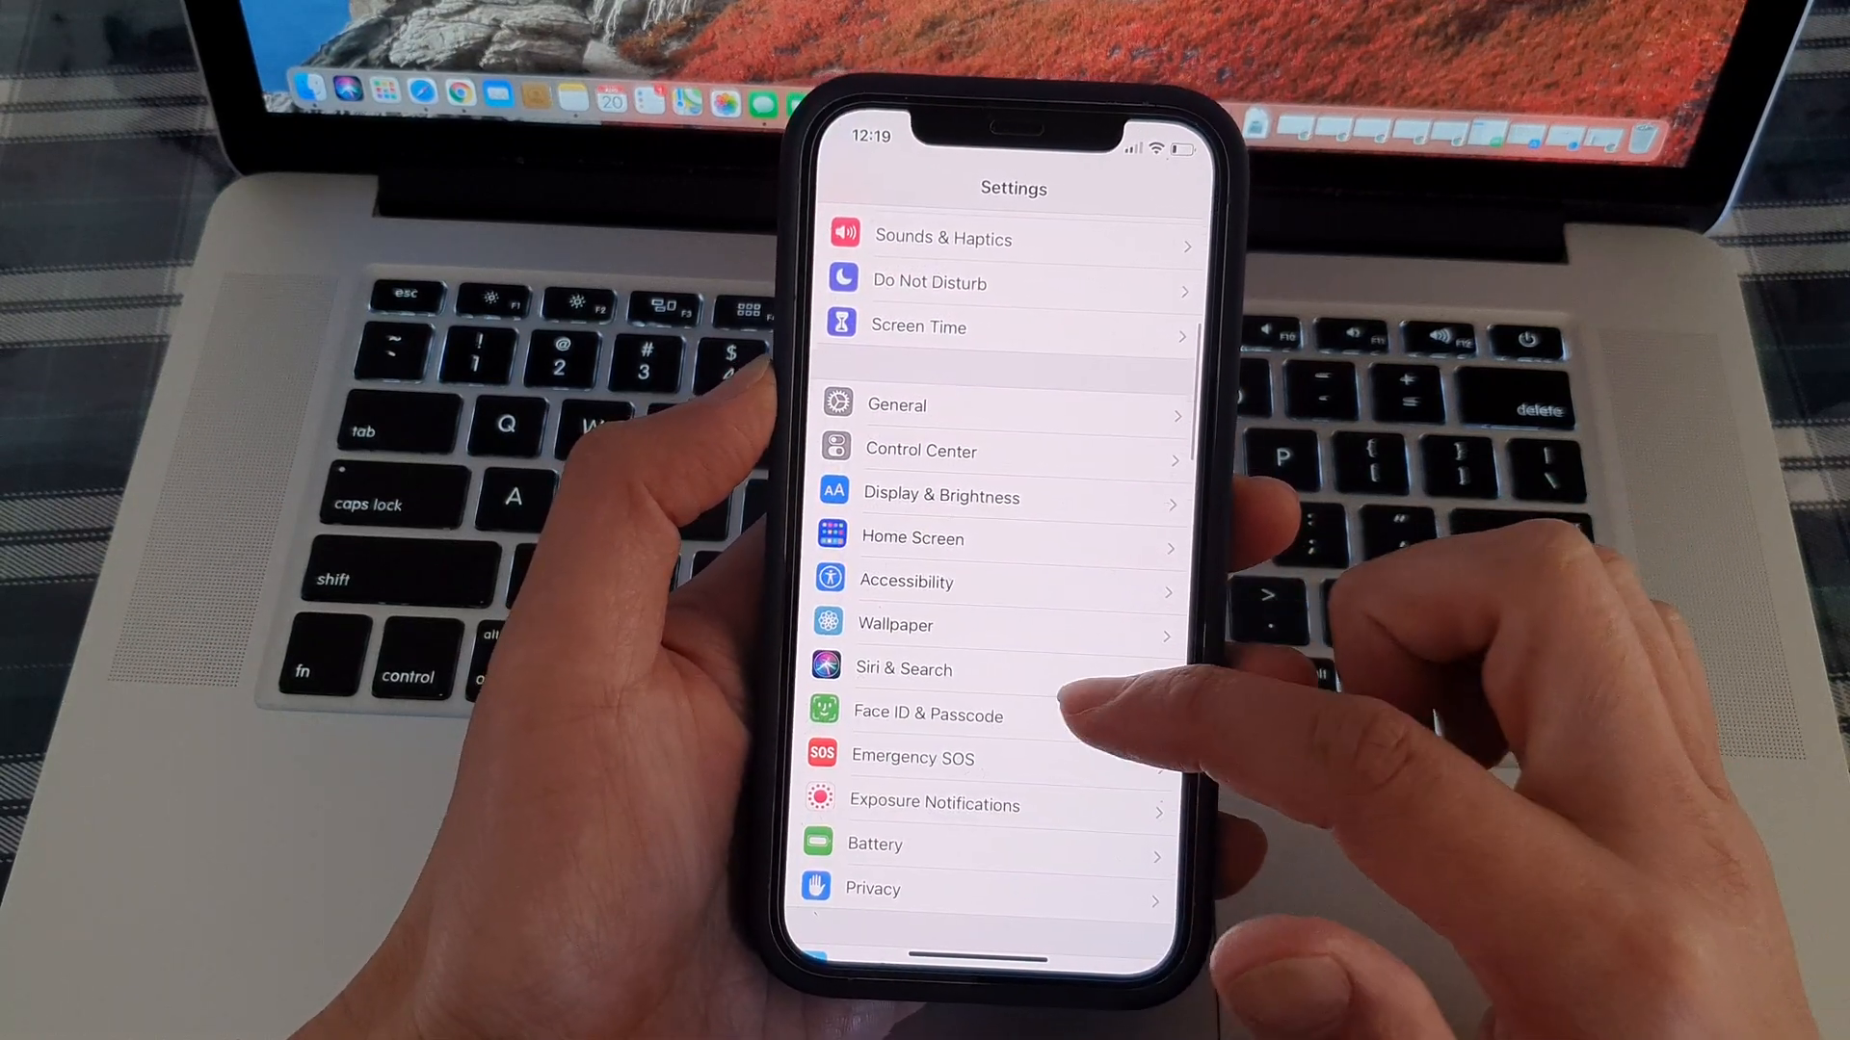
{"action": "left_click", "coordinate": [901, 669]}
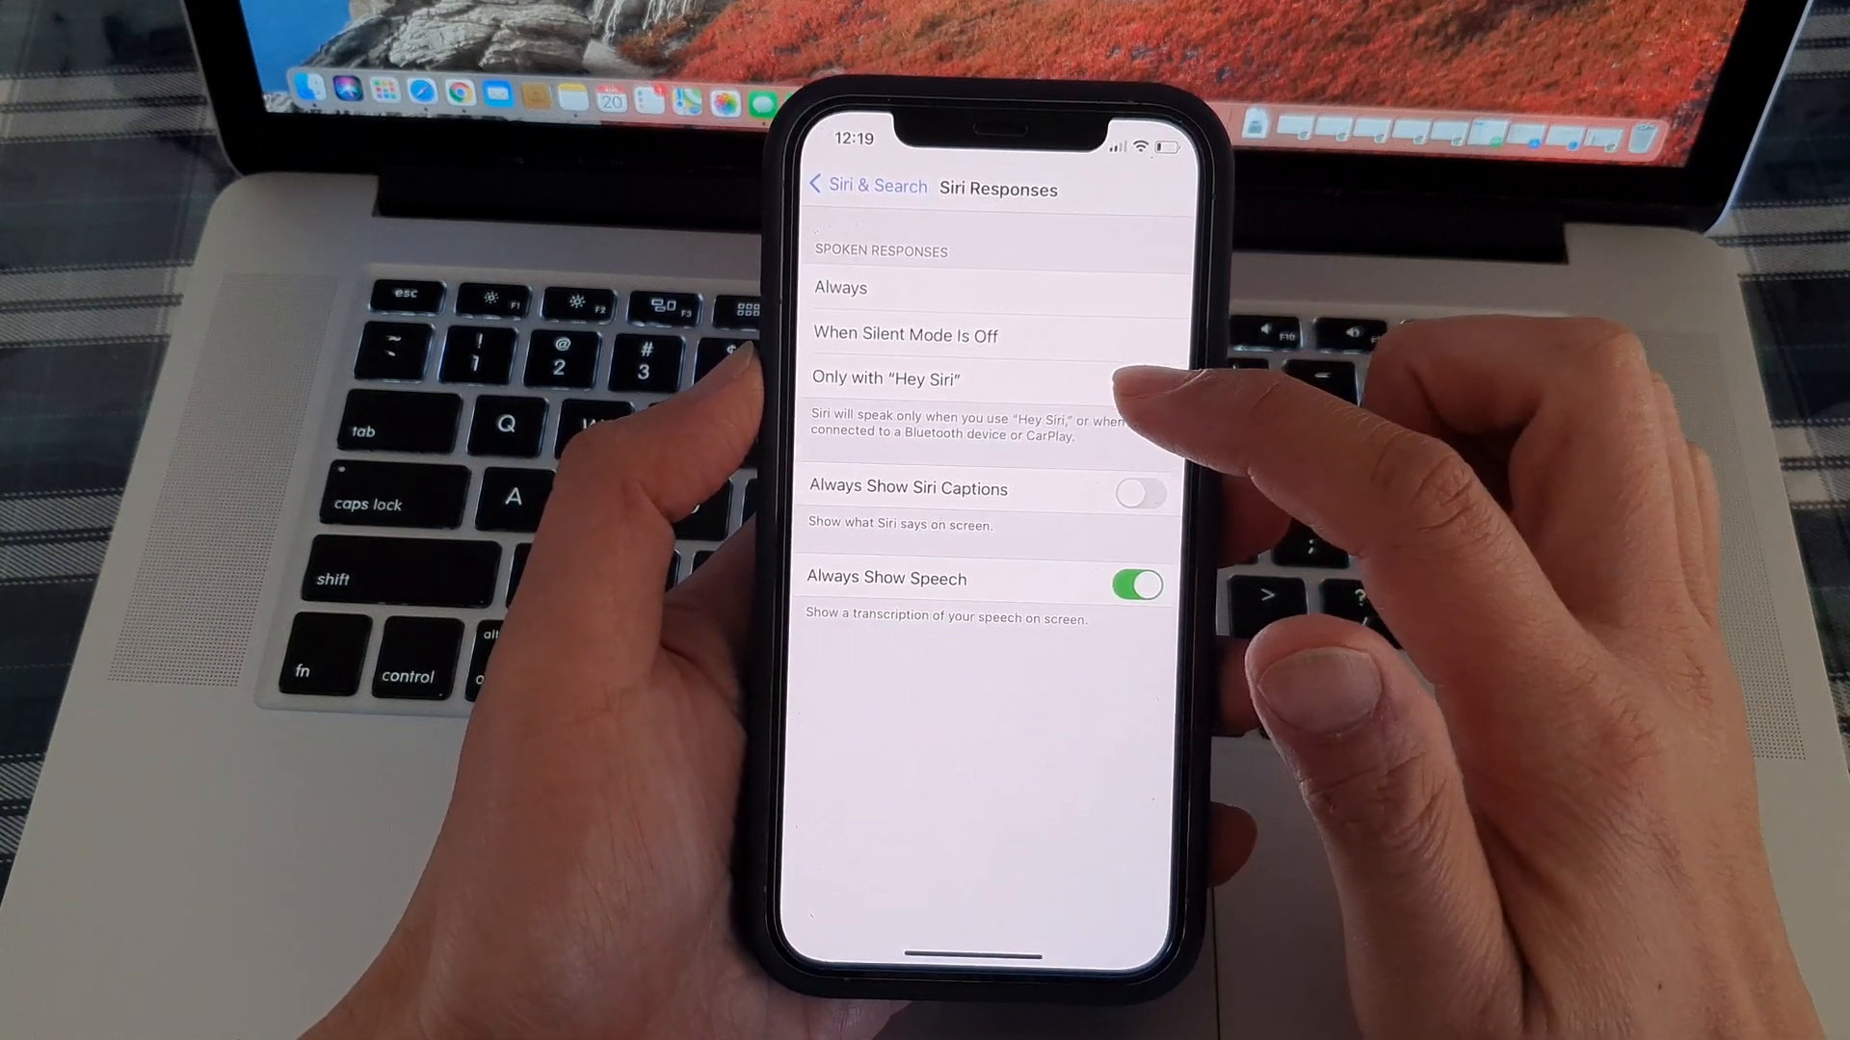
- Set Spoken Responses to Only with "Hey Siri"
{"action": "left_click", "coordinate": [882, 380]}
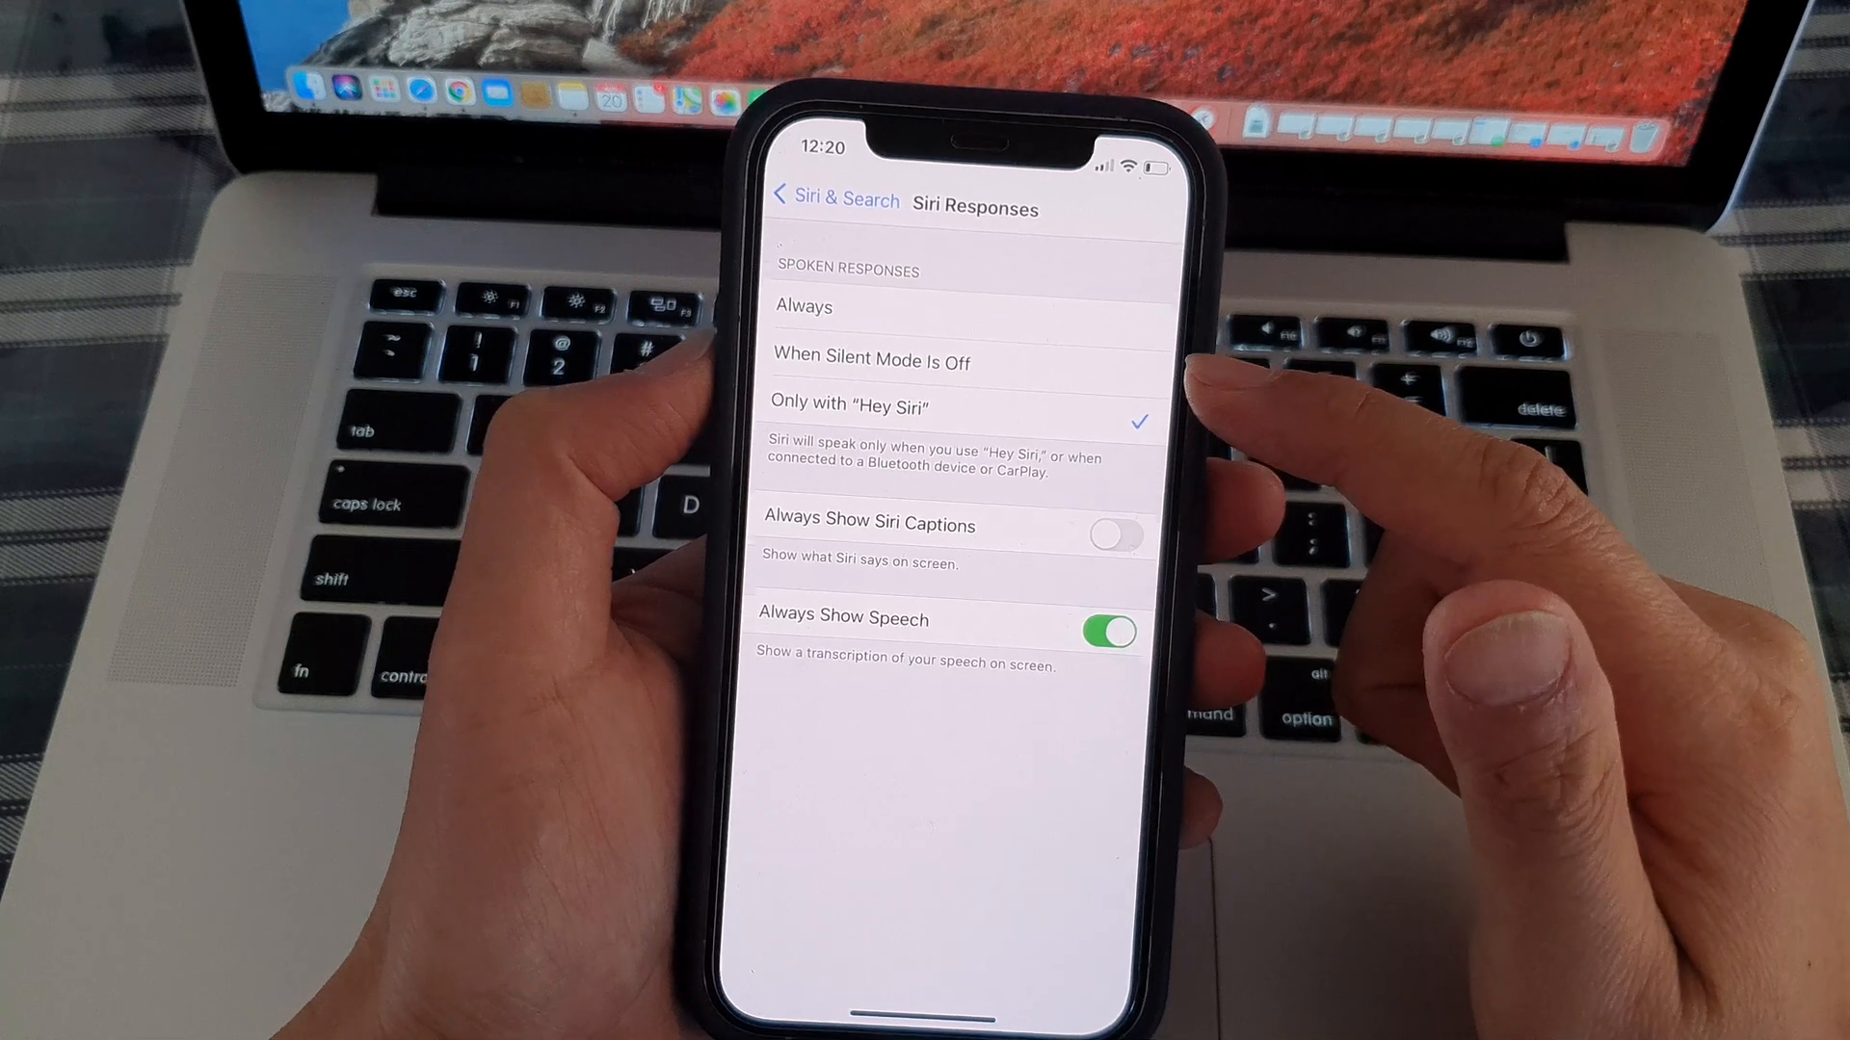
- Set Spoken Responses to When Silent Mode Is Off
{"action": "left_click", "coordinate": [862, 361]}
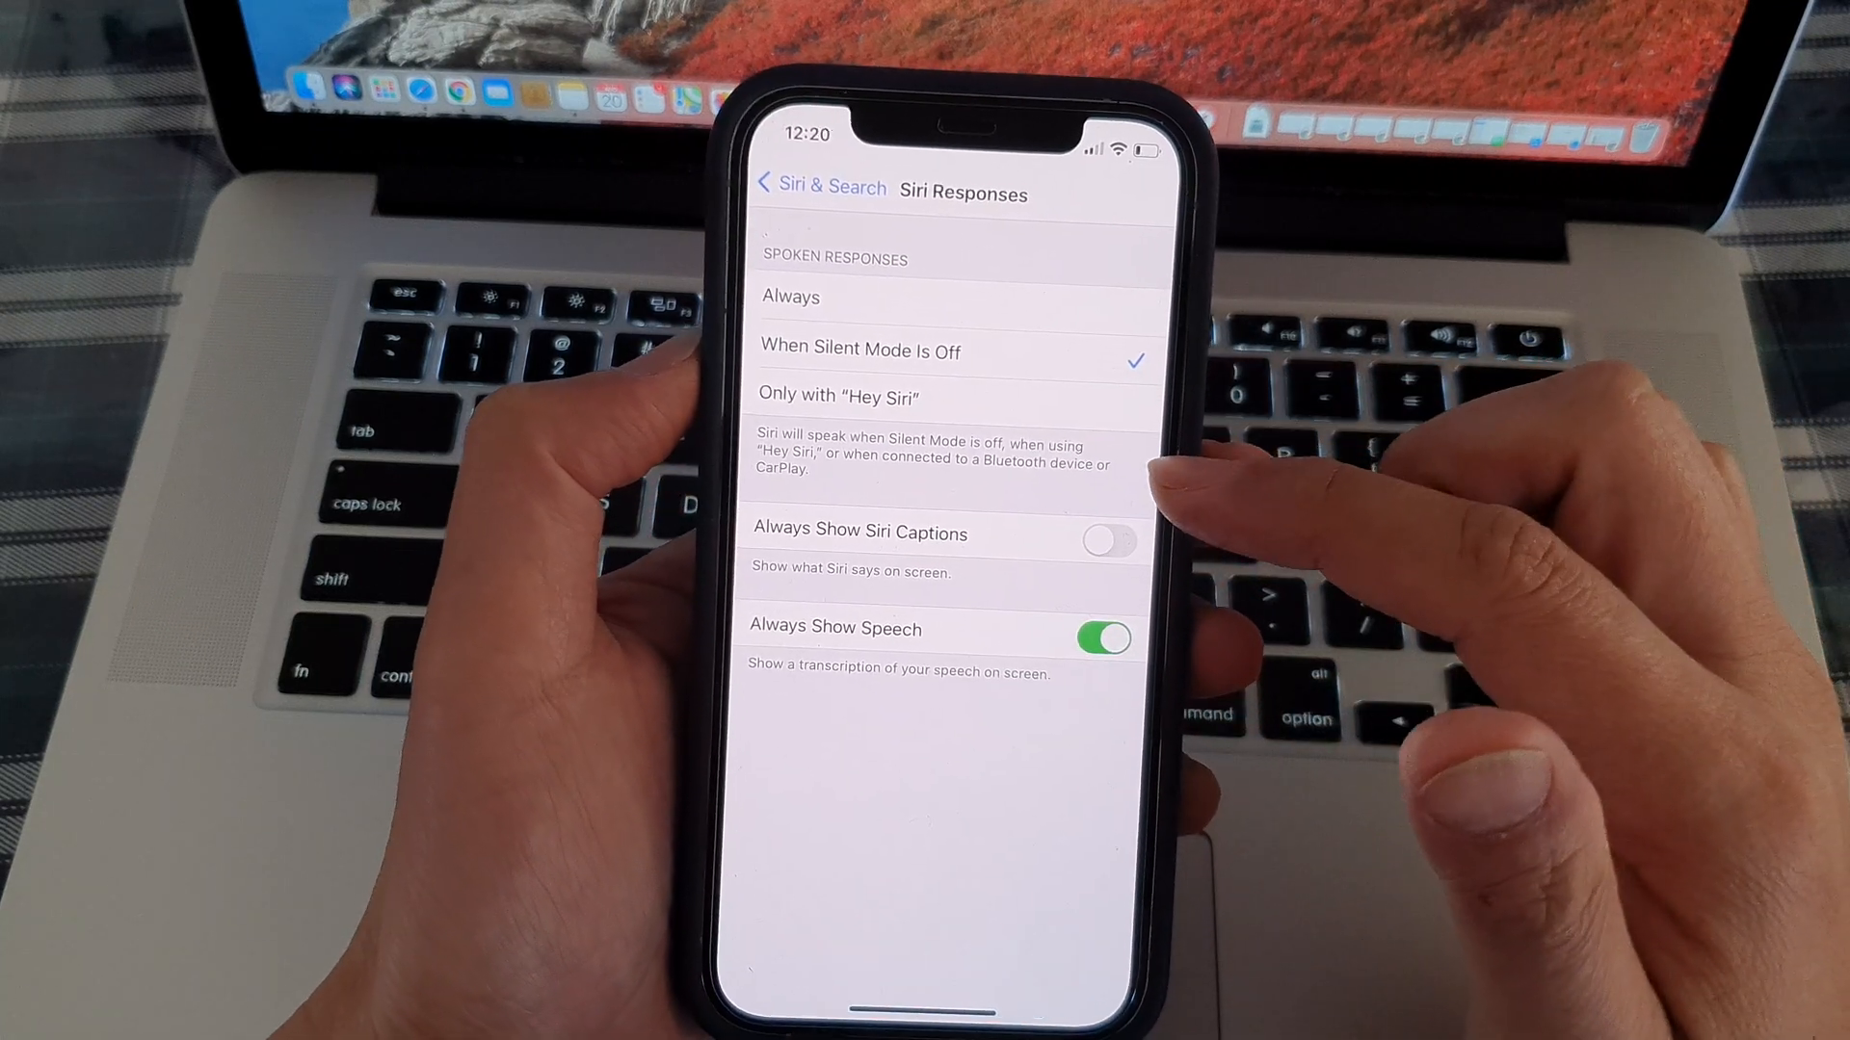